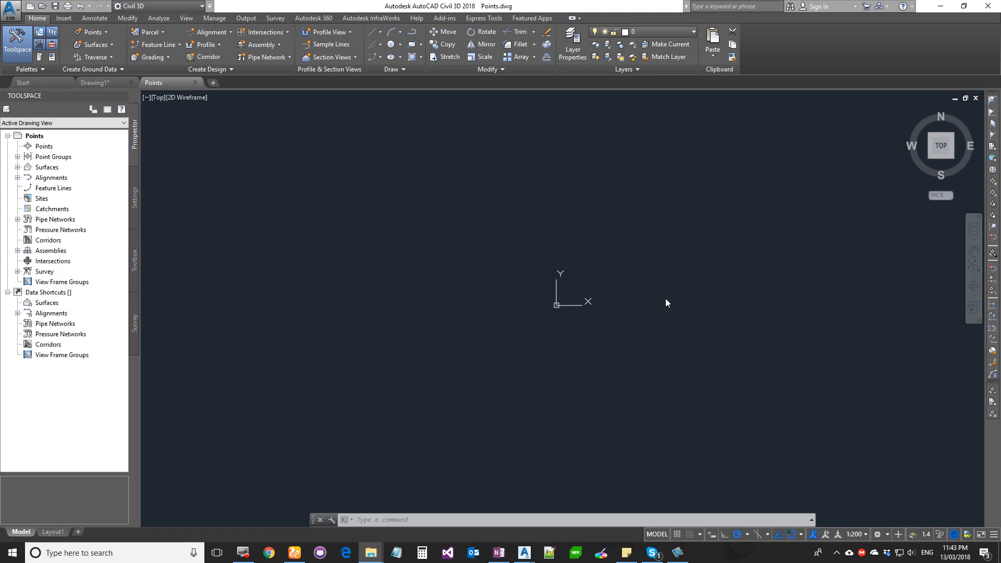
{"action": "mouse_move", "coordinate": [54, 164]}
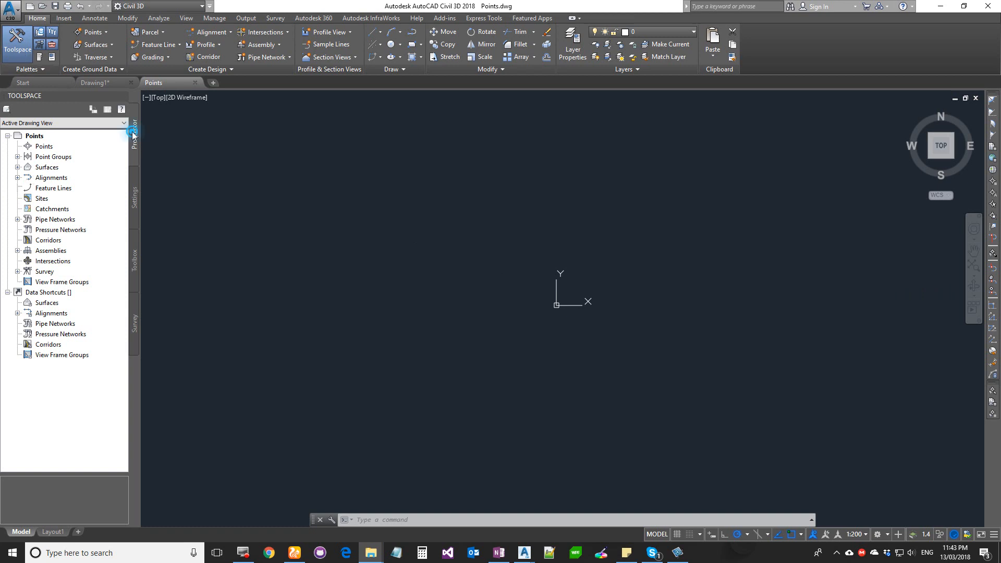
Open the Create Points toolbar from Prospector's Points collection and drag it into position
{"action": "left_click", "coordinate": [44, 146]}
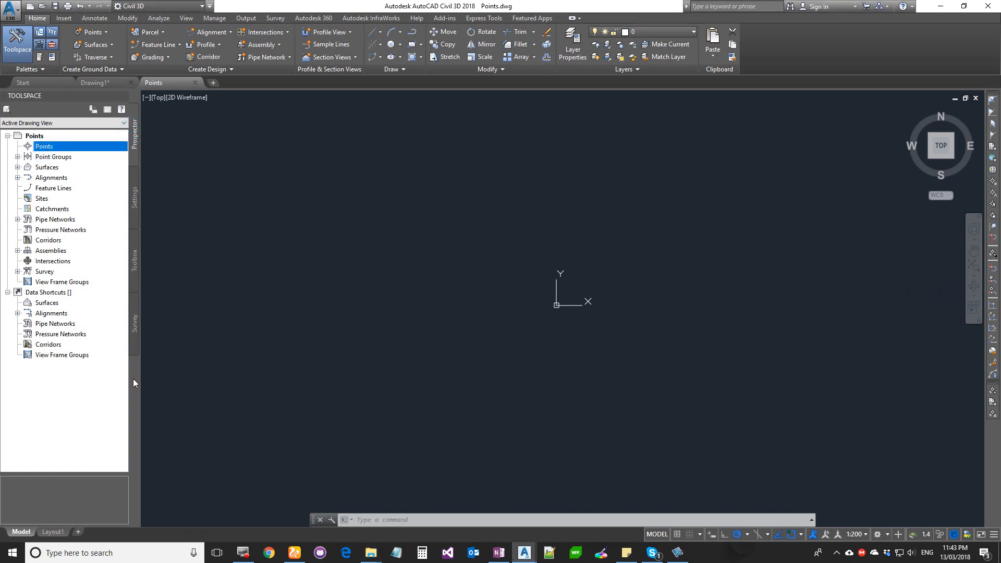
{"action": "right_click", "coordinate": [43, 145]}
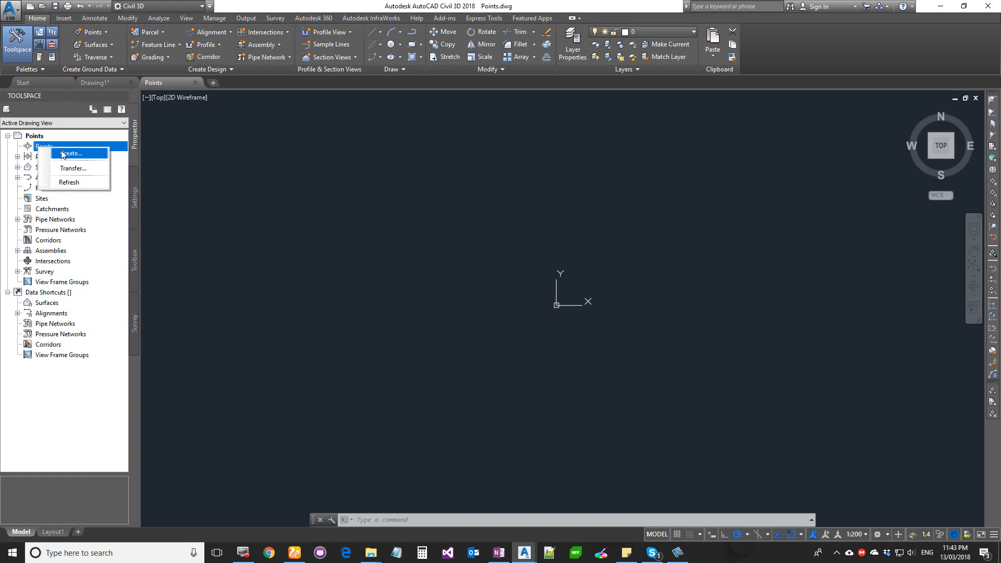
{"action": "left_click", "coordinate": [71, 153]}
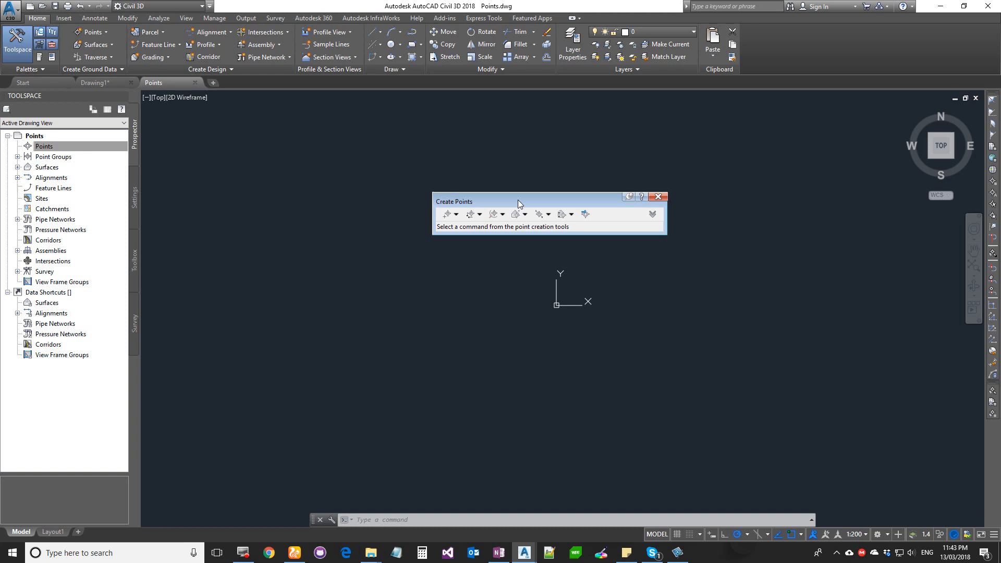
{"action": "left_click_drag", "start_coordinate": [518, 201], "coordinate": [545, 193]}
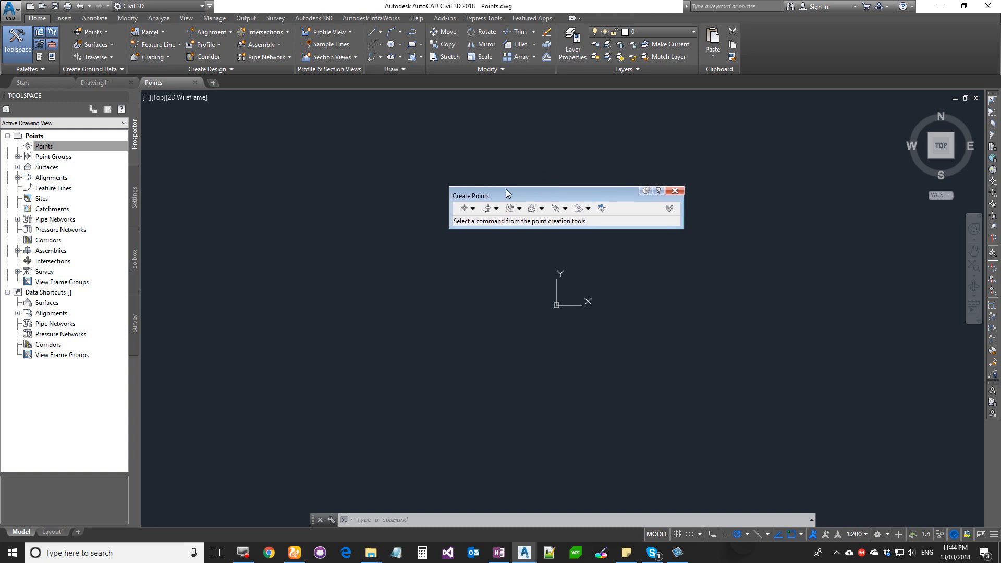
{"action": "left_click_drag", "start_coordinate": [506, 195], "coordinate": [396, 153]}
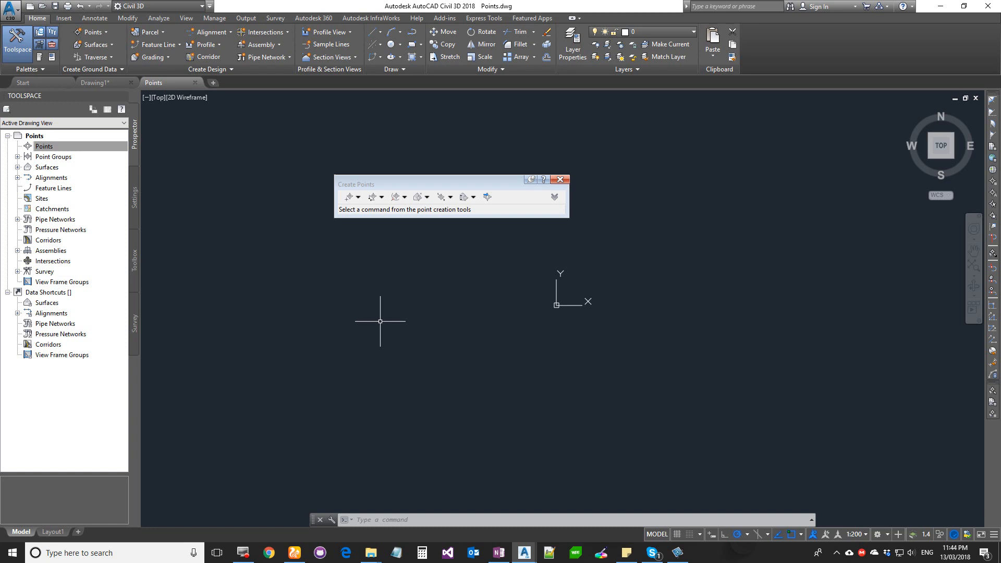
{"action": "left_click_drag", "start_coordinate": [356, 184], "coordinate": [450, 202]}
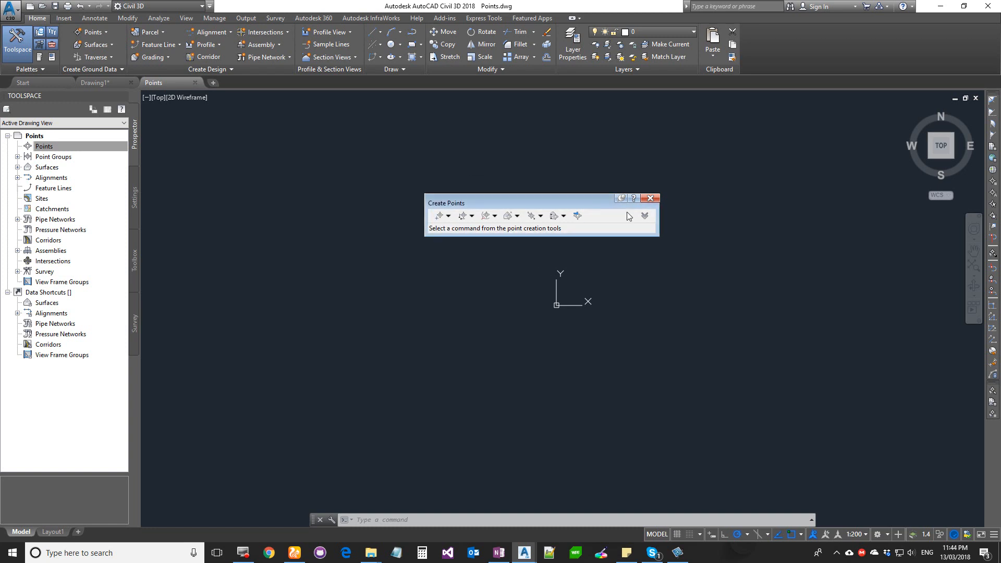
{"action": "mouse_move", "coordinate": [428, 223]}
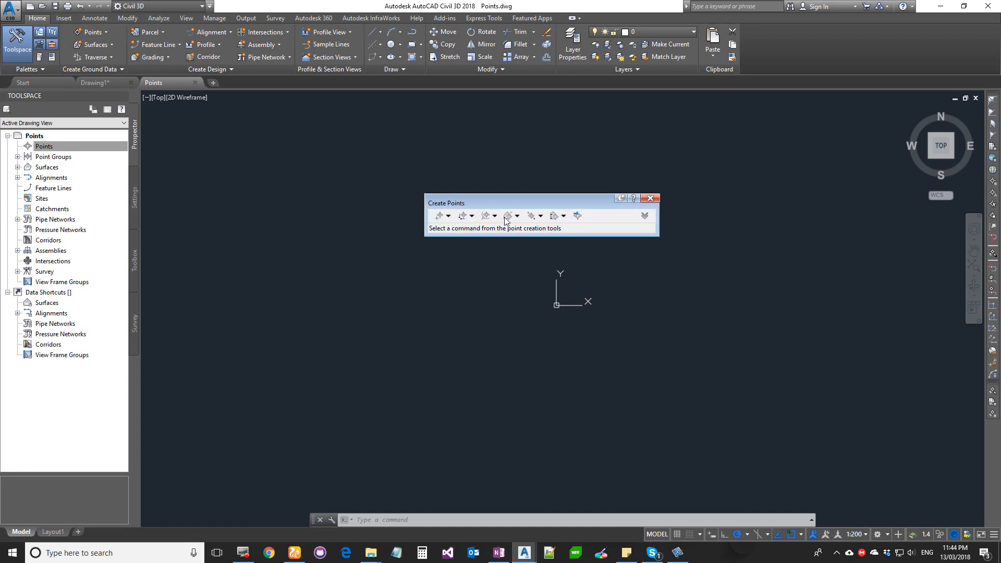
{"action": "mouse_move", "coordinate": [585, 220]}
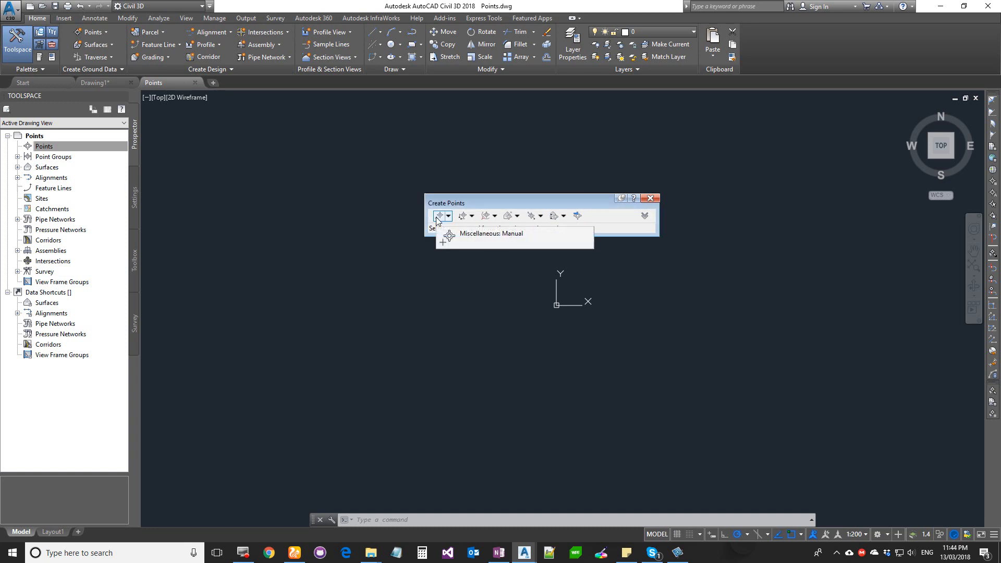
Manually place point 1 at a clicked location with the description Streetlight
{"action": "left_click", "coordinate": [447, 216]}
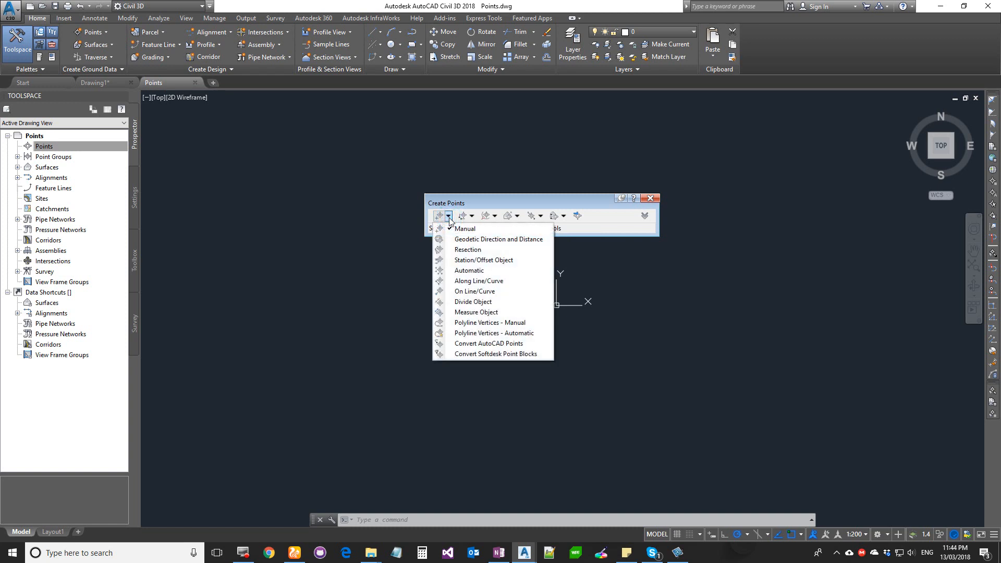
{"action": "left_click", "coordinate": [463, 228]}
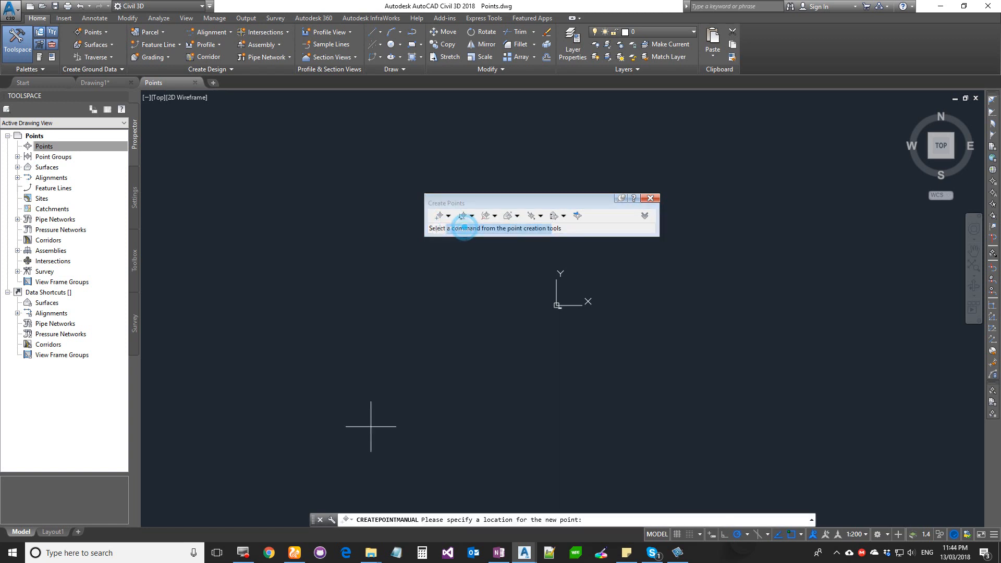
{"action": "left_click", "coordinate": [438, 216]}
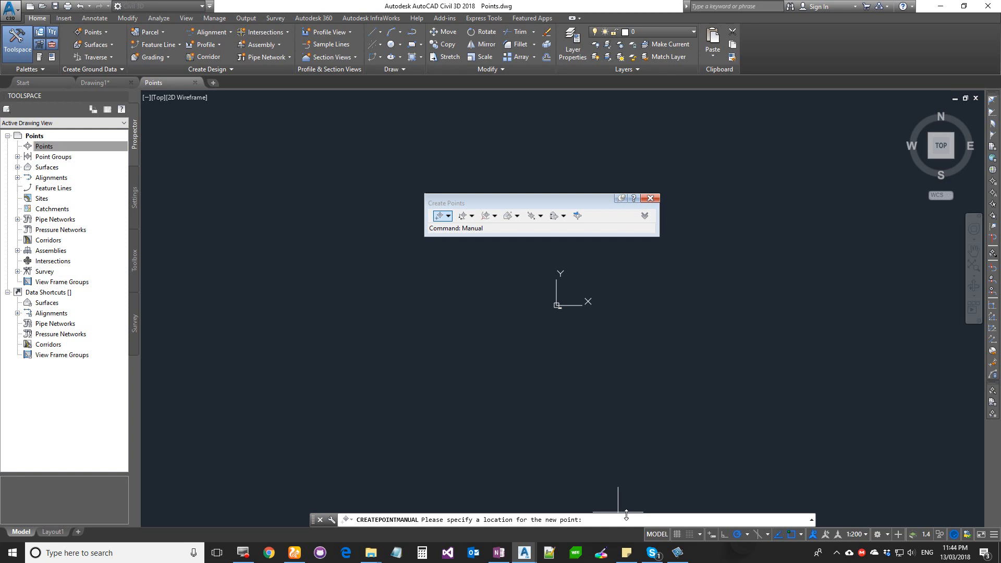
{"action": "mouse_move", "coordinate": [490, 453]}
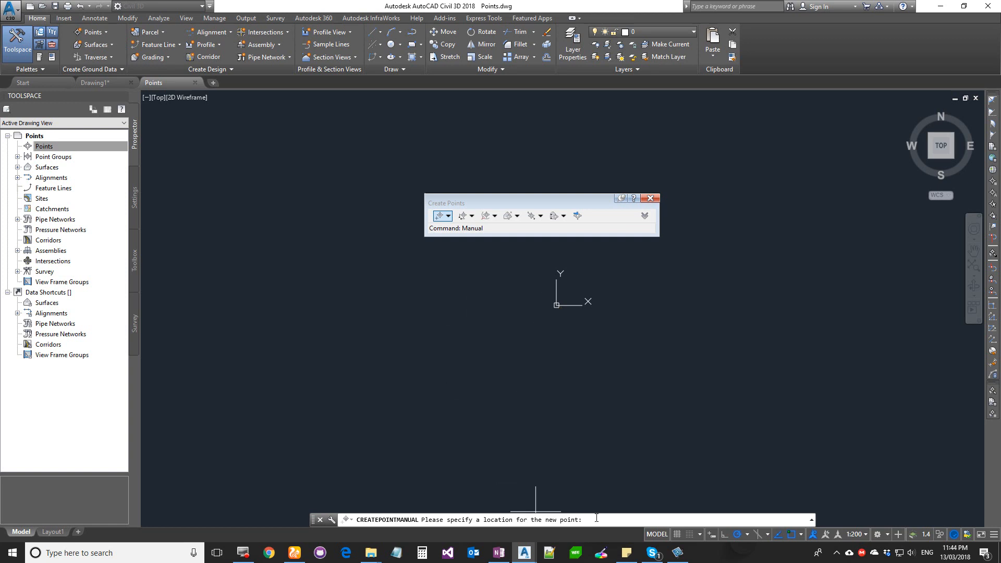
{"action": "left_click", "coordinate": [513, 316]}
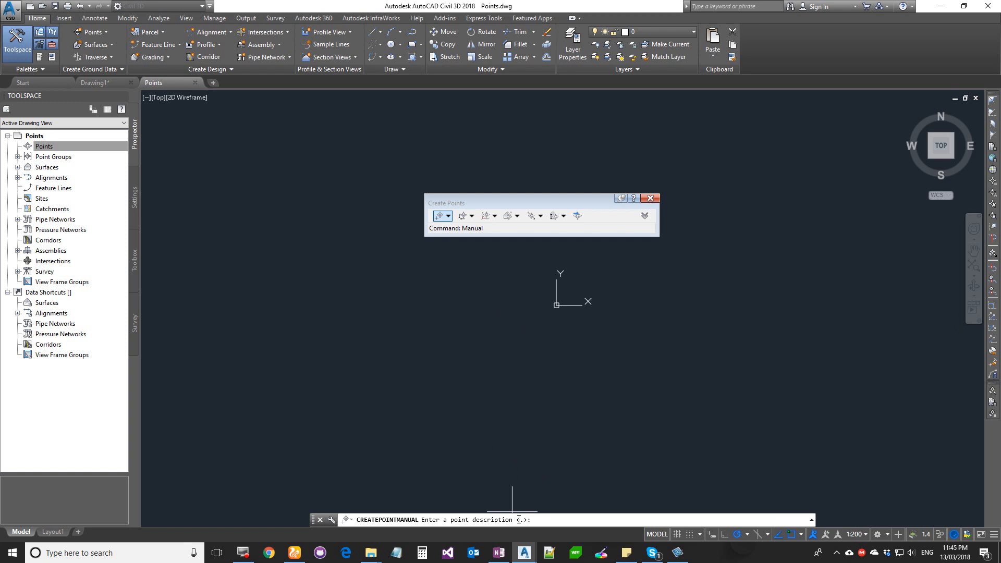
{"action": "type", "text": "Stree"}
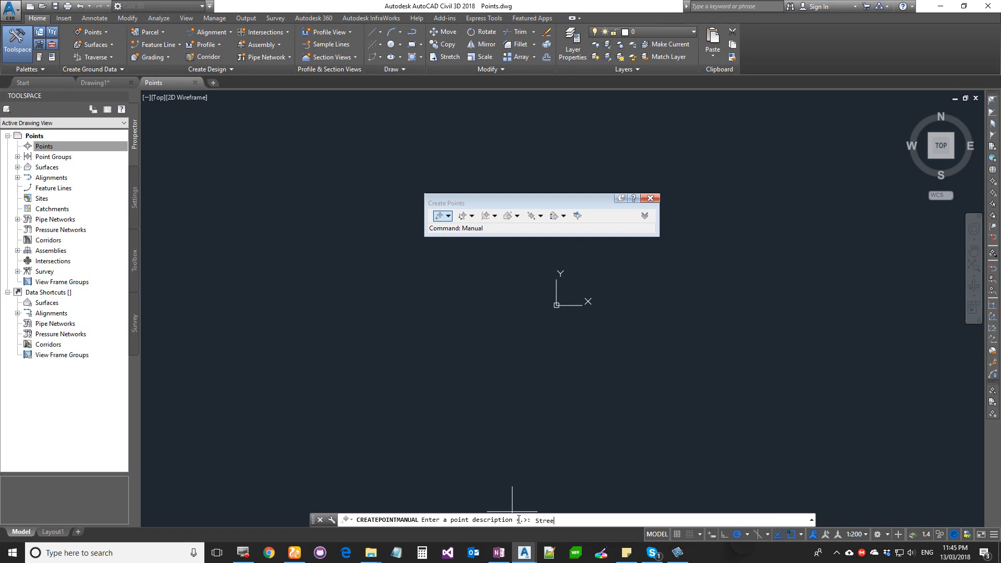
{"action": "type", "text": "tlight"}
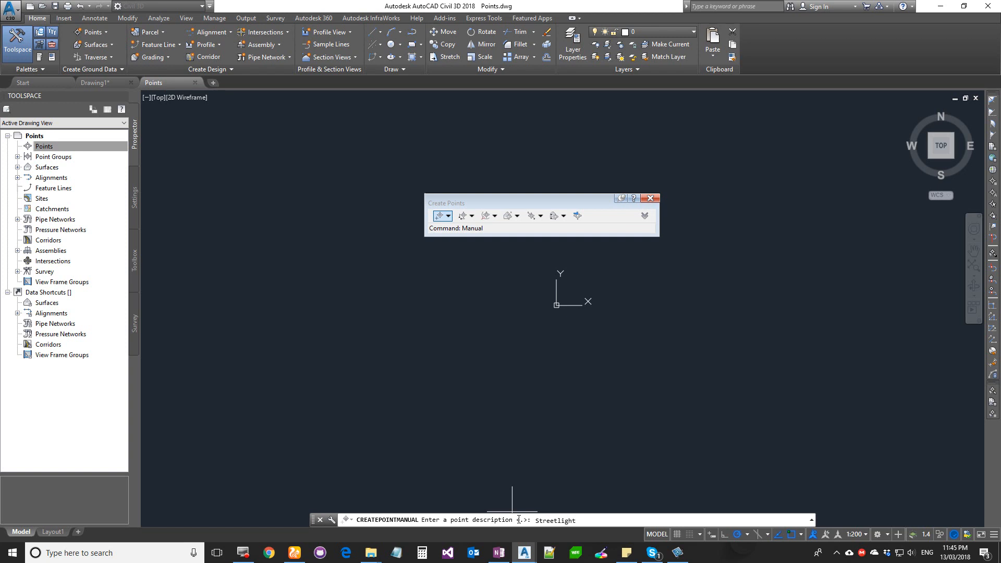
{"action": "key", "text": "enter"}
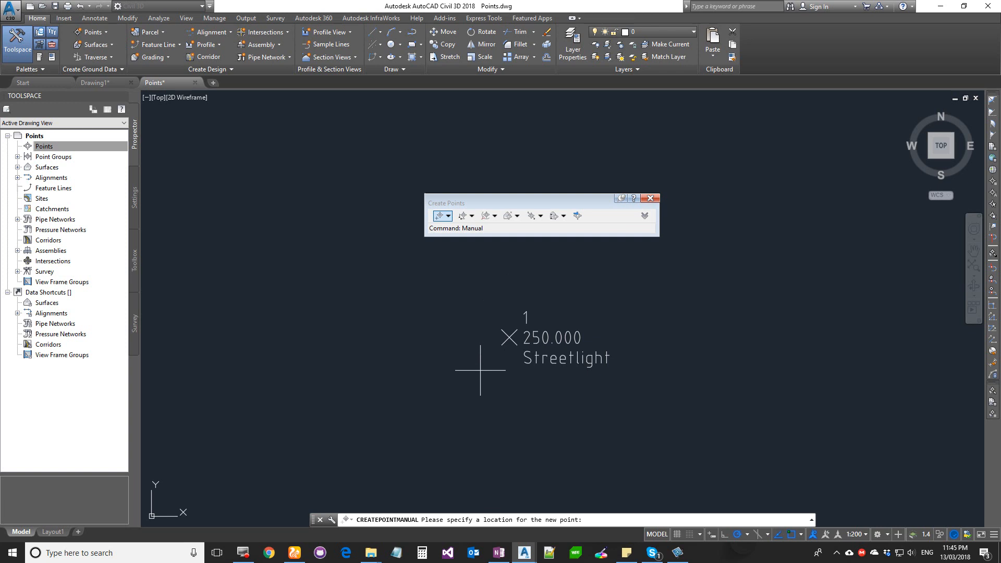
Select point 1 and its Streetlight label
{"action": "left_click", "coordinate": [478, 369]}
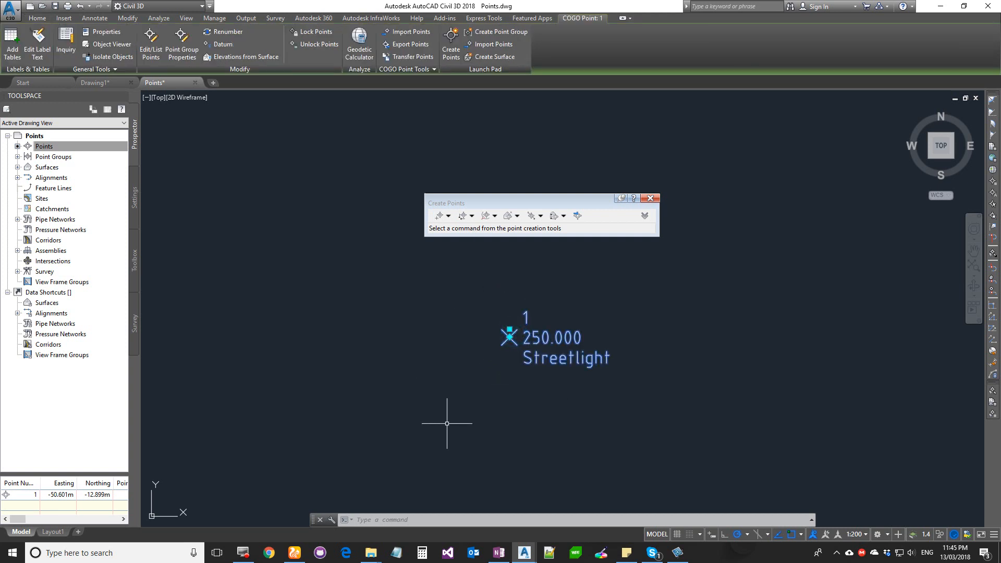
{"action": "mouse_move", "coordinate": [511, 337]}
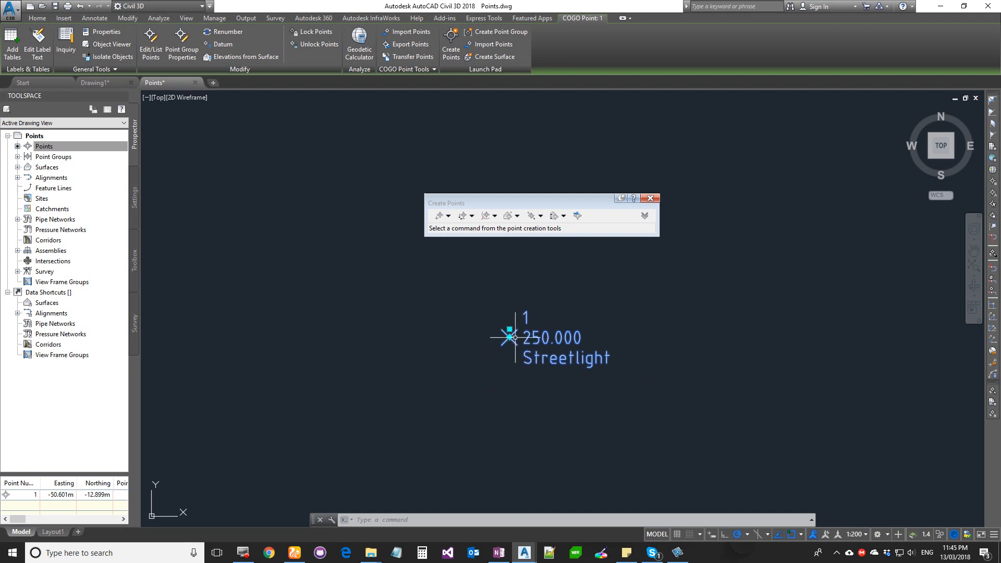
{"action": "mouse_move", "coordinate": [500, 421]}
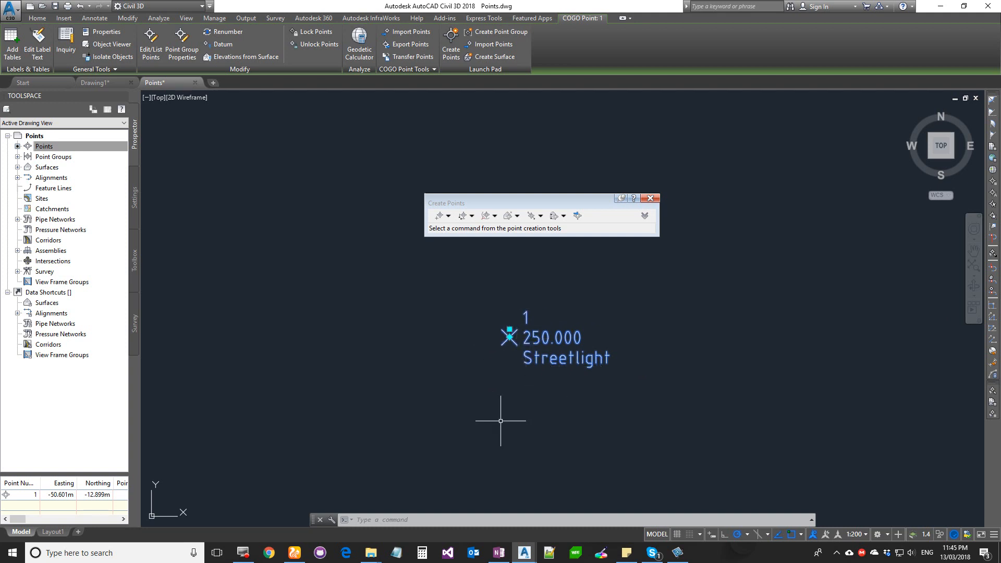
{"action": "mouse_move", "coordinate": [504, 398]}
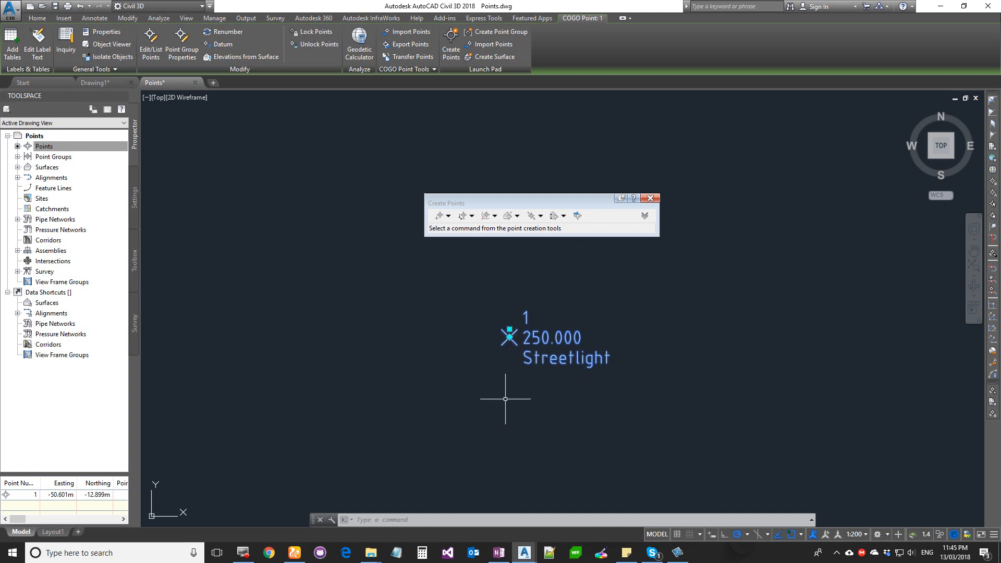
{"action": "mouse_move", "coordinate": [472, 403]}
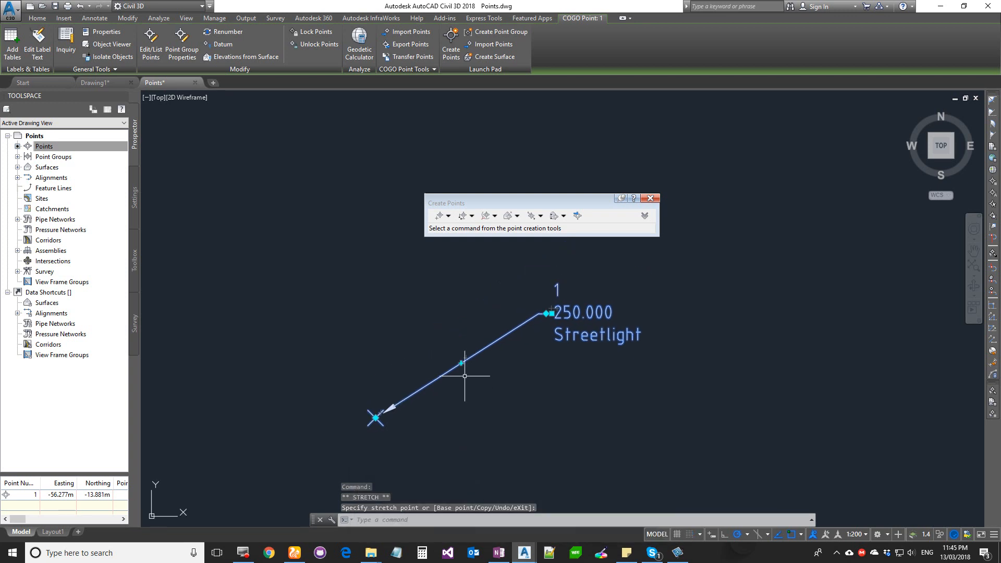
Drop the Streetlight label offset from the point, reset the label, and toggle its pin
{"action": "left_click", "coordinate": [464, 363]}
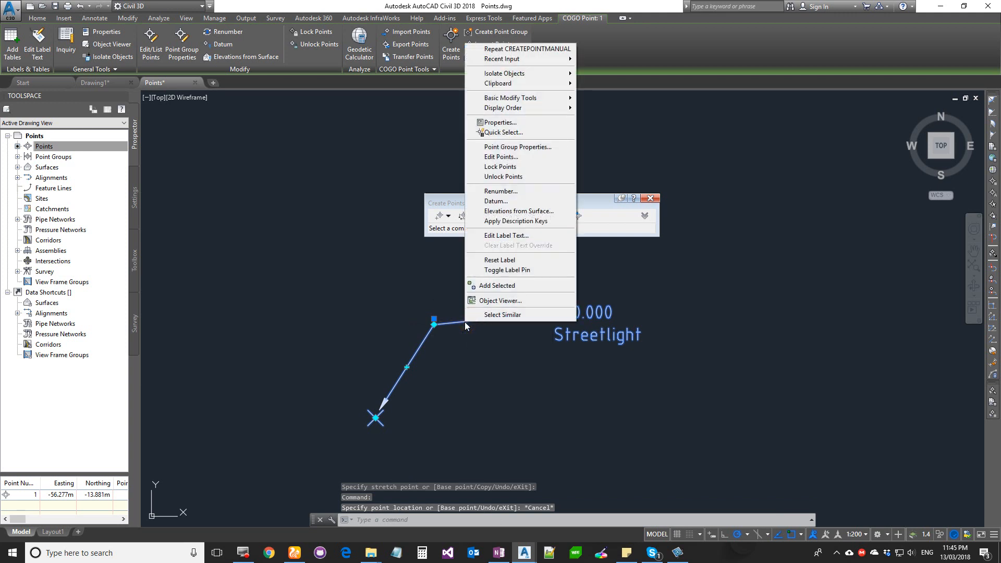
{"action": "mouse_move", "coordinate": [503, 259]}
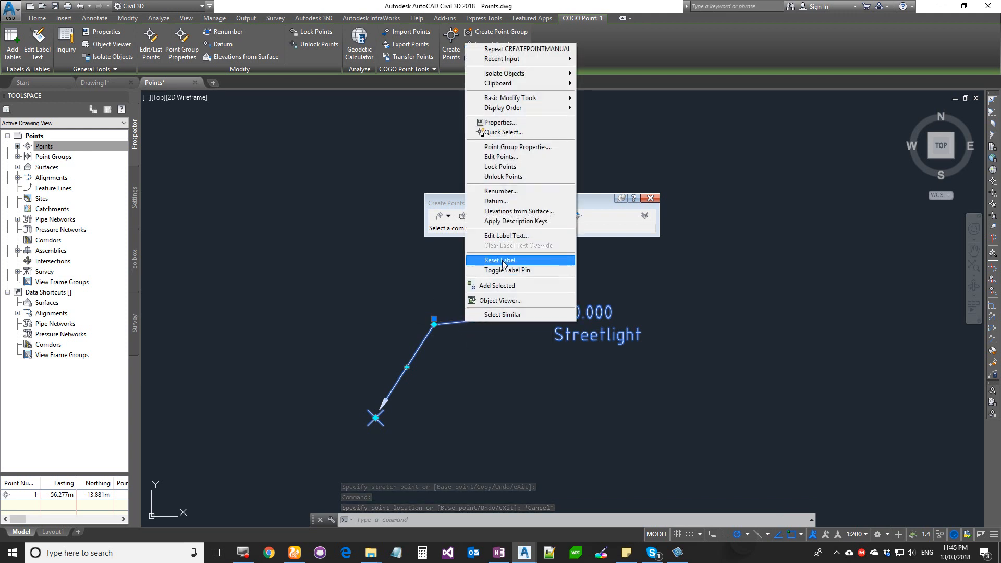
{"action": "left_click", "coordinate": [499, 260]}
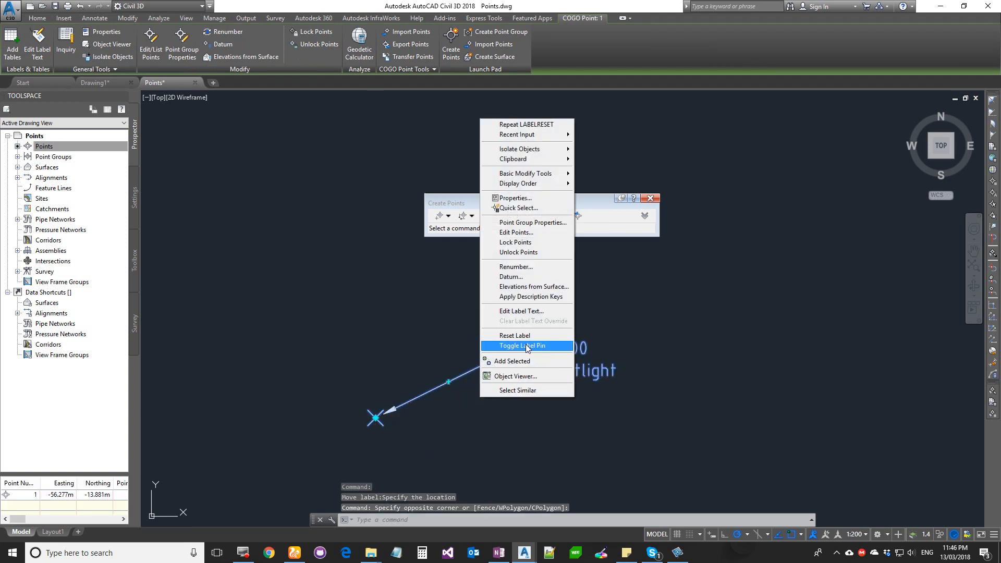
{"action": "left_click", "coordinate": [522, 345]}
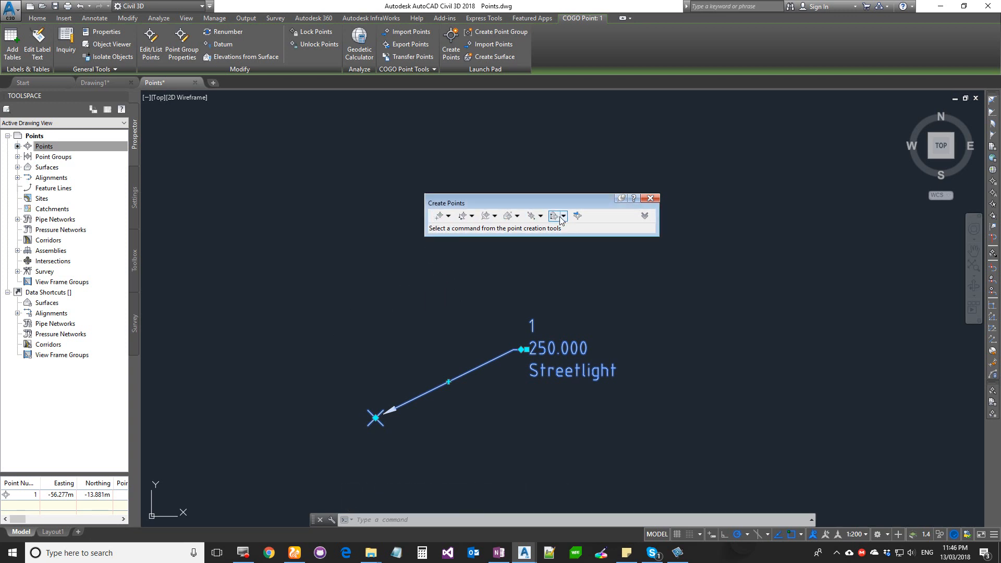
Browse the high/low, alignment and manual point option lists, then close the Create Points toolbar
{"action": "left_click", "coordinate": [565, 215]}
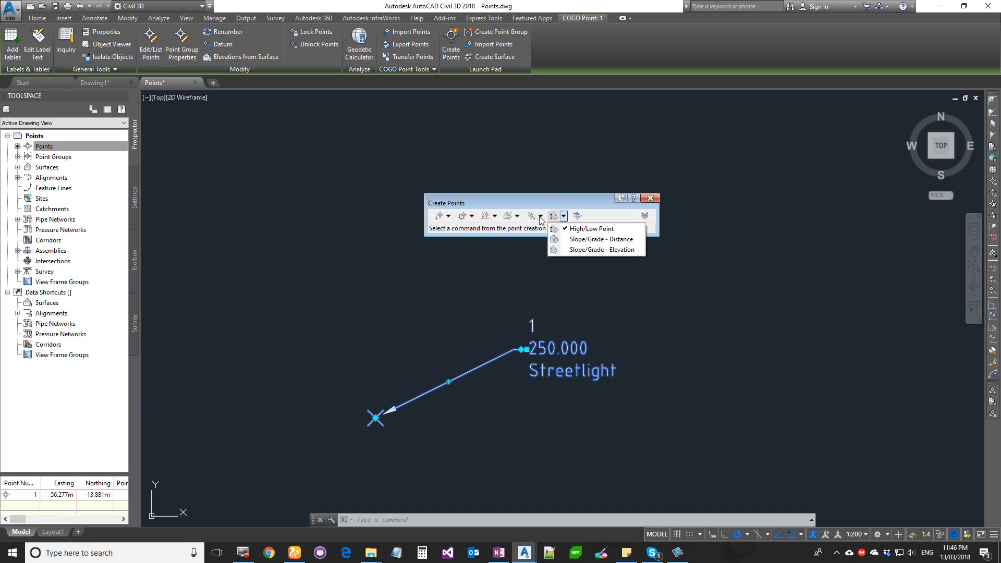
{"action": "left_click", "coordinate": [497, 216]}
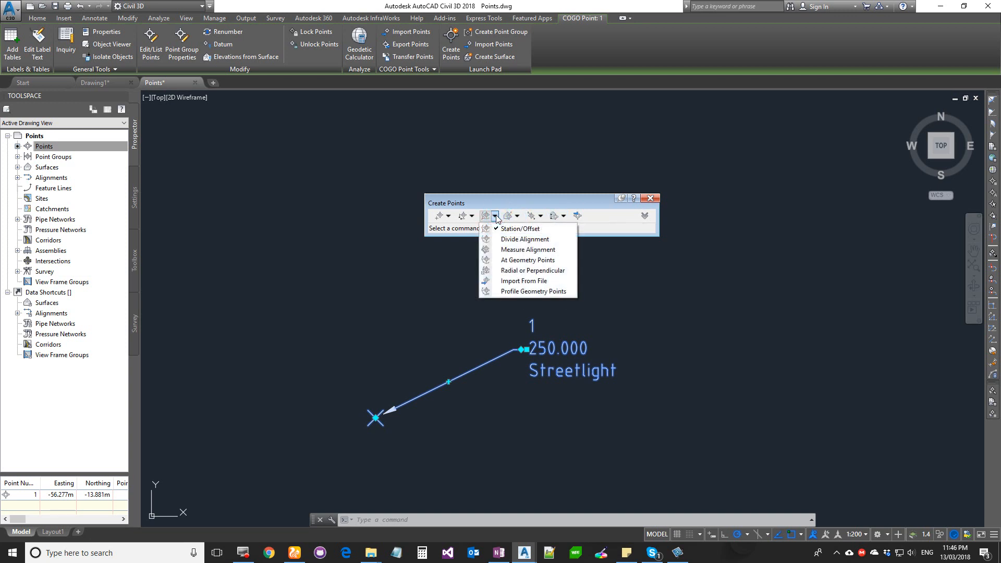
{"action": "left_click", "coordinate": [475, 215]}
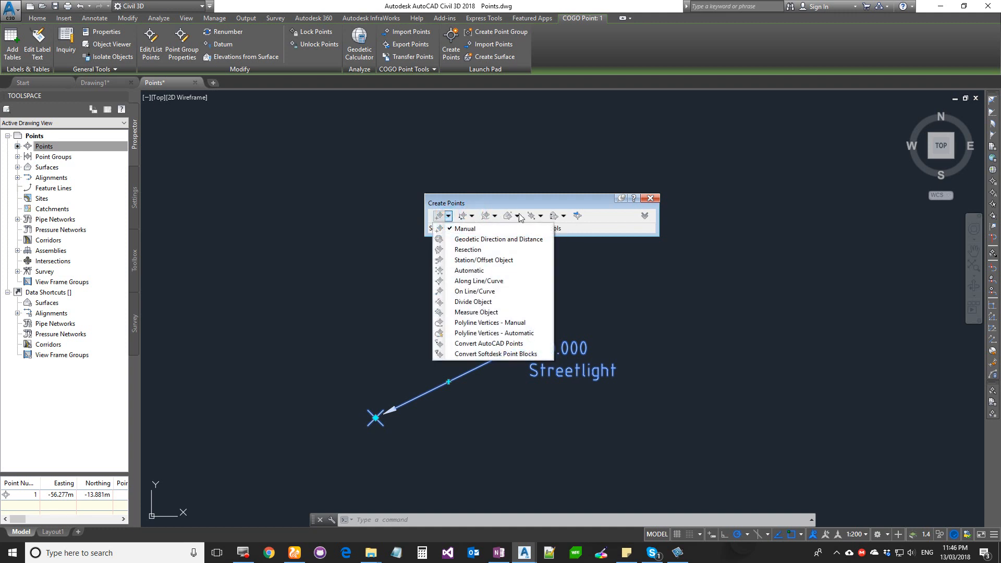
{"action": "left_click", "coordinate": [449, 215]}
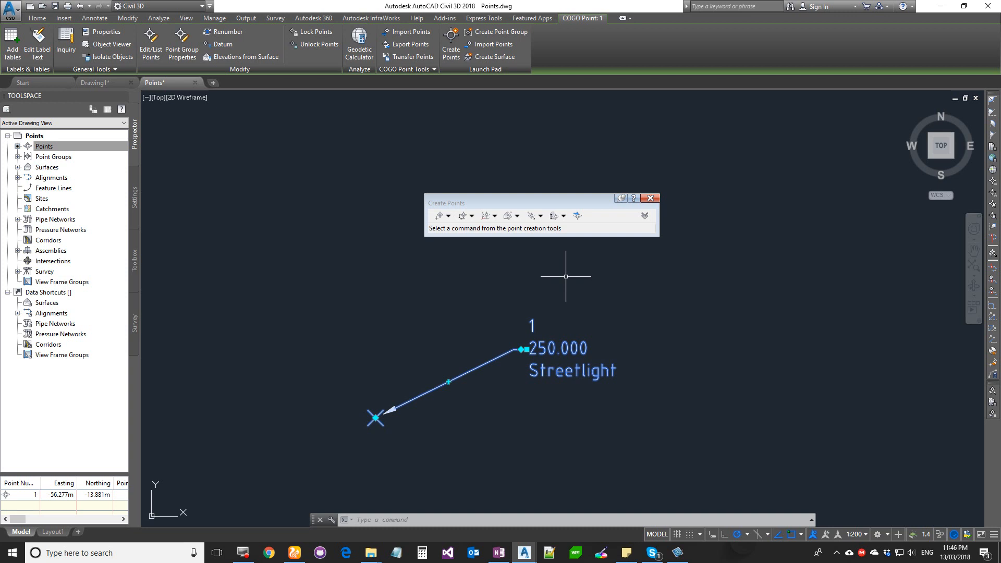
{"action": "left_click", "coordinate": [650, 198]}
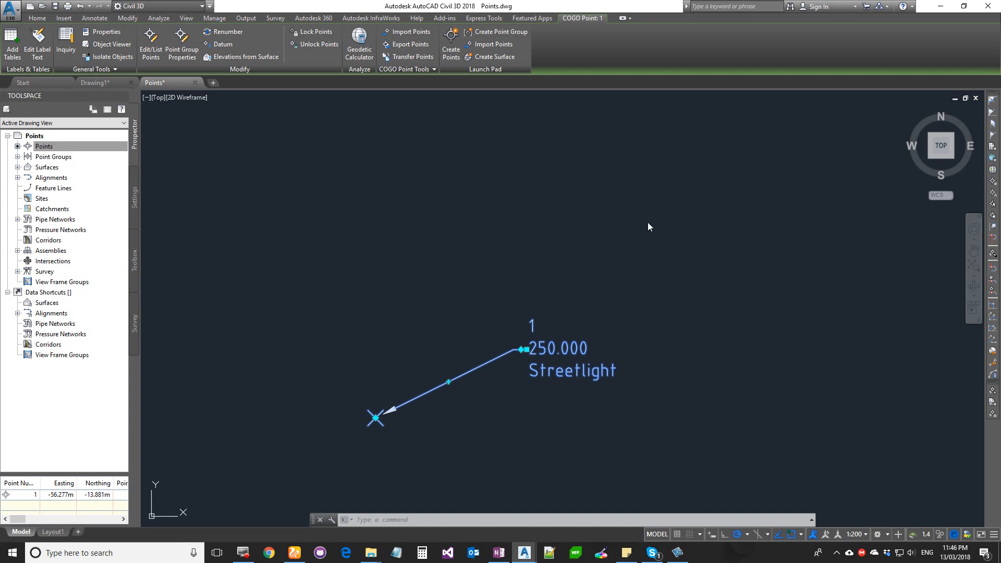